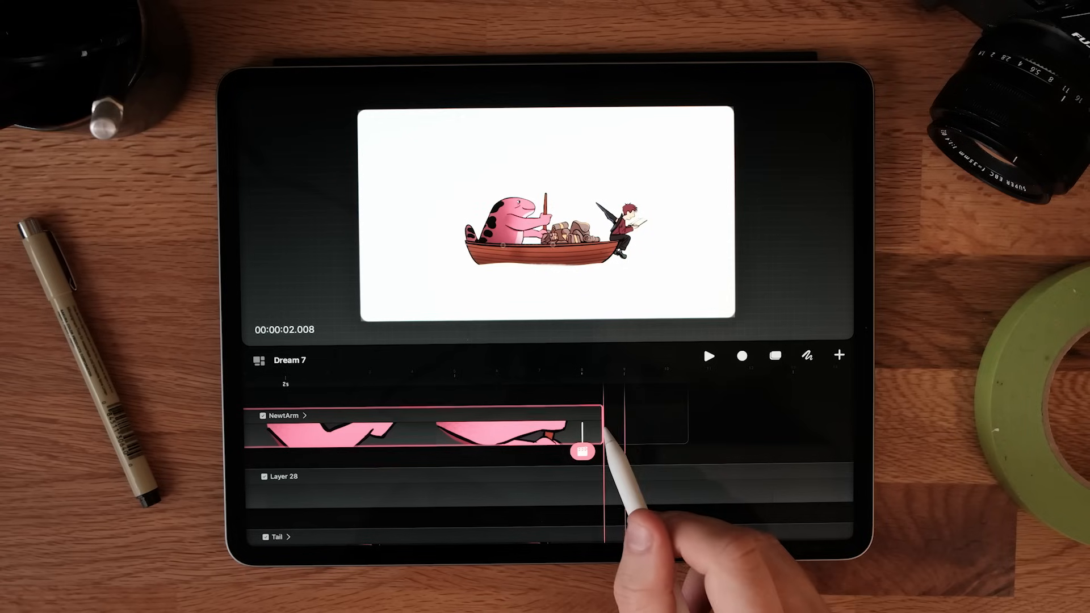
- Expand the NewtArm track into flipbook frames and select the arm frame near the playhead
click(301, 416)
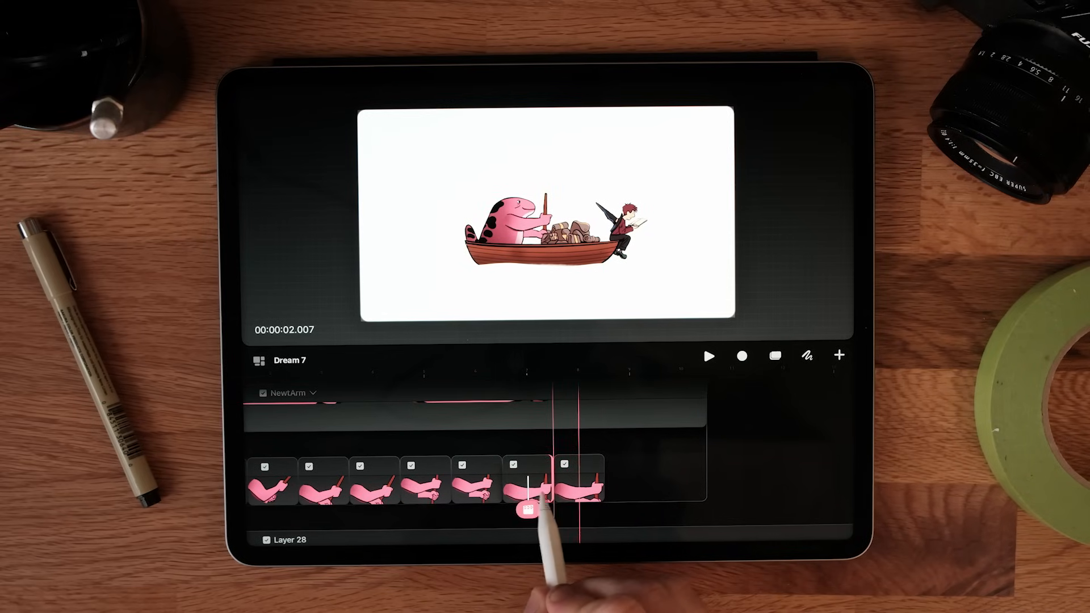
click(529, 484)
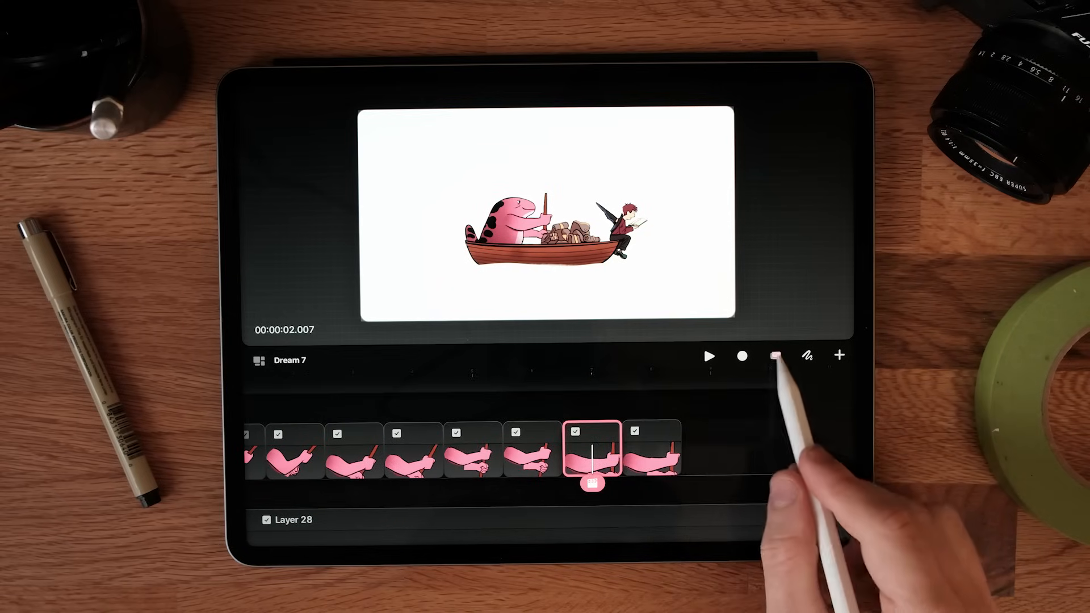
- Disable 'Enable painting with finger' in project Preferences and return to the project
click(774, 355)
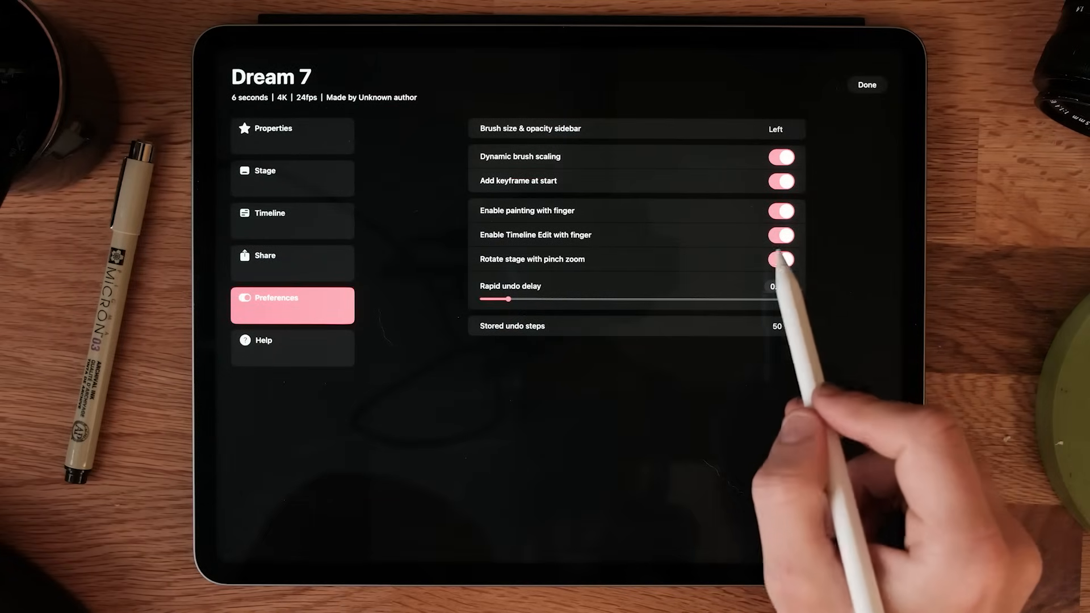
click(781, 210)
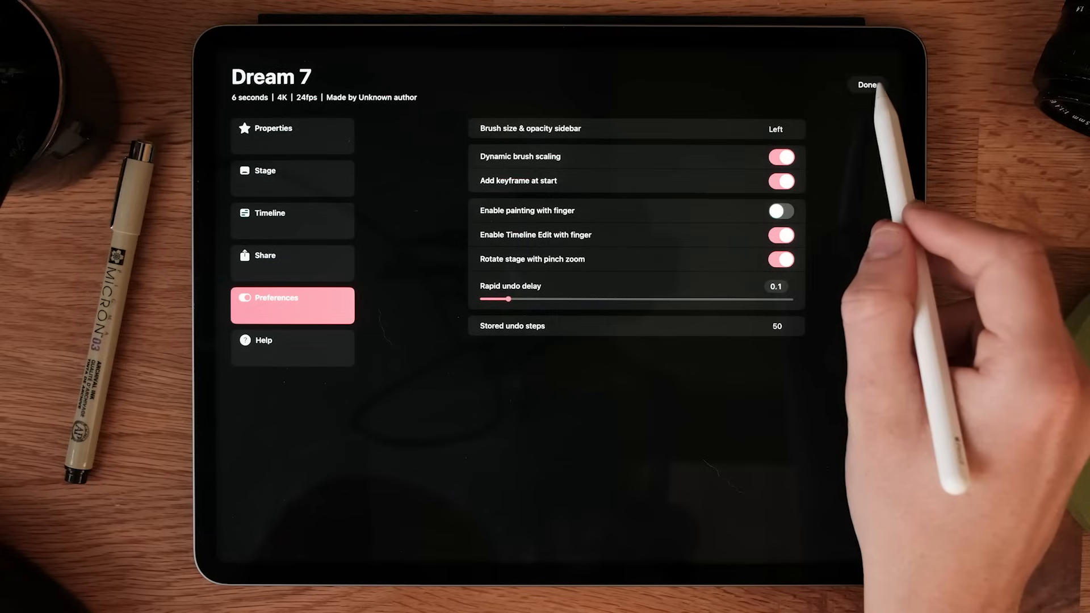
click(867, 84)
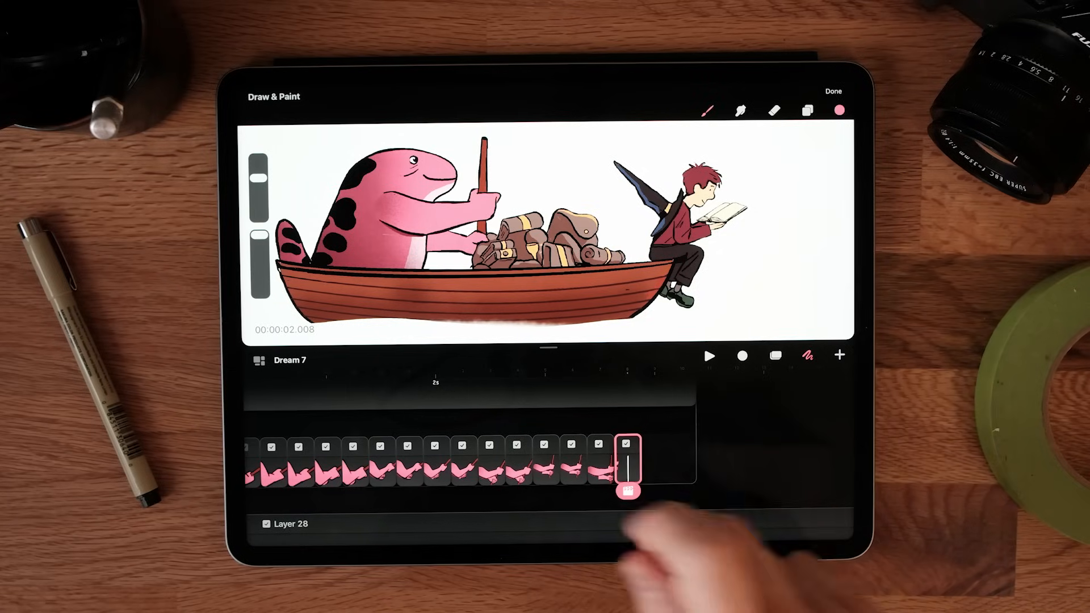
- Select the blank end frame and choose a brush from the Brush Library for painting
click(706, 110)
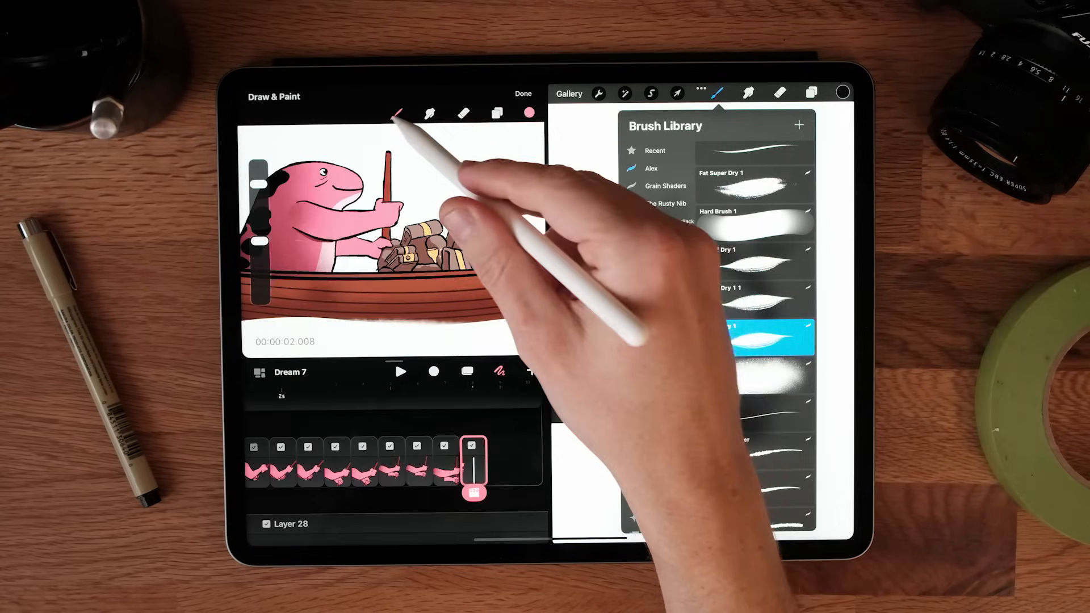
click(397, 114)
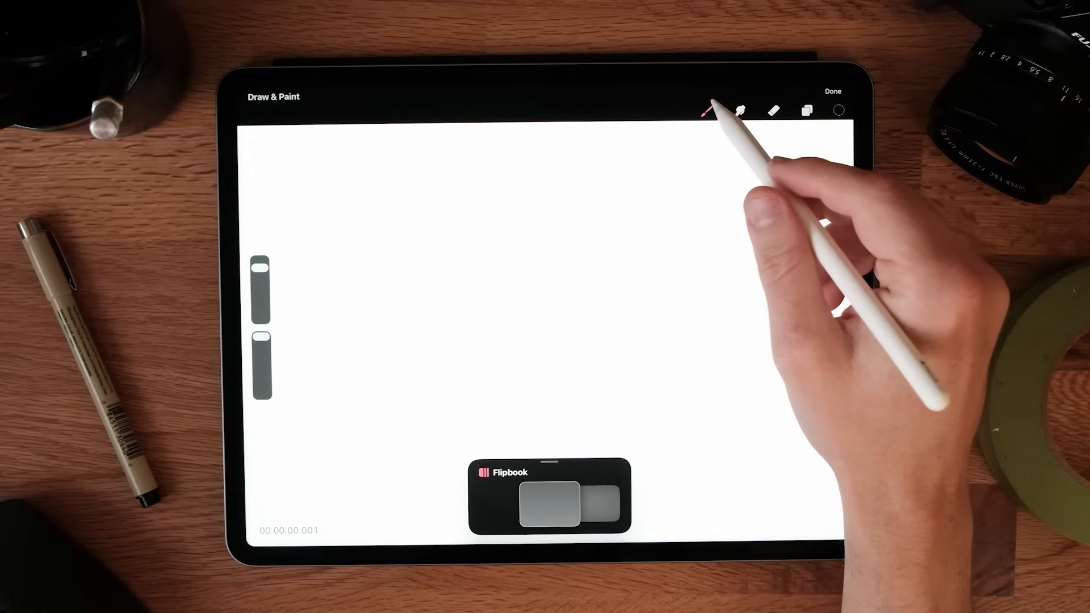
- Pick the brush and paint the blue eye with its black pupil on the flipbook frames
click(706, 111)
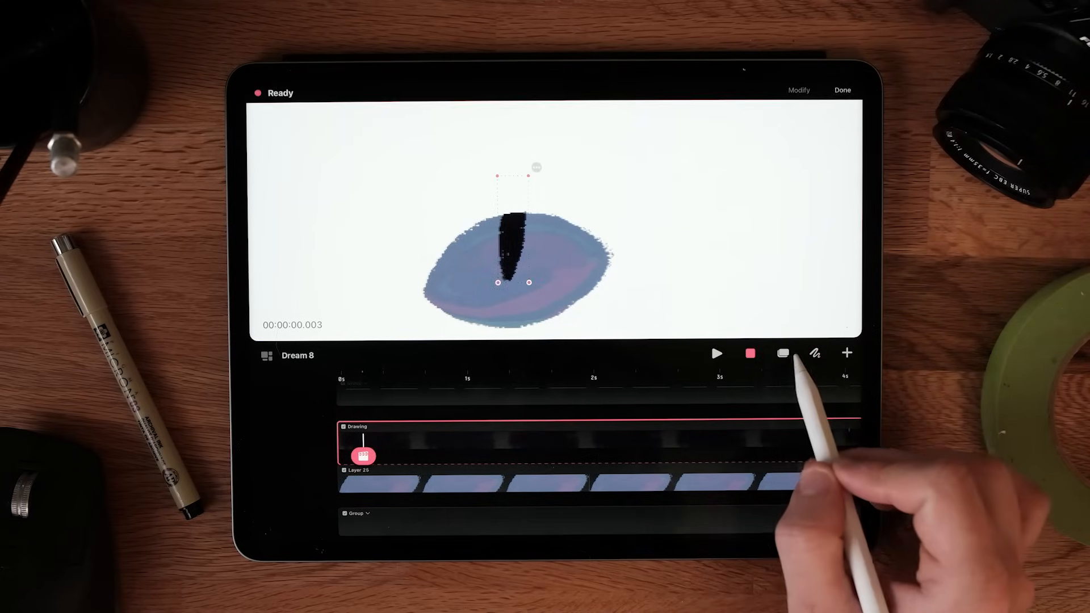
- Record the pupil's movement around the eye, then bring up options for the grouped tracks
click(717, 354)
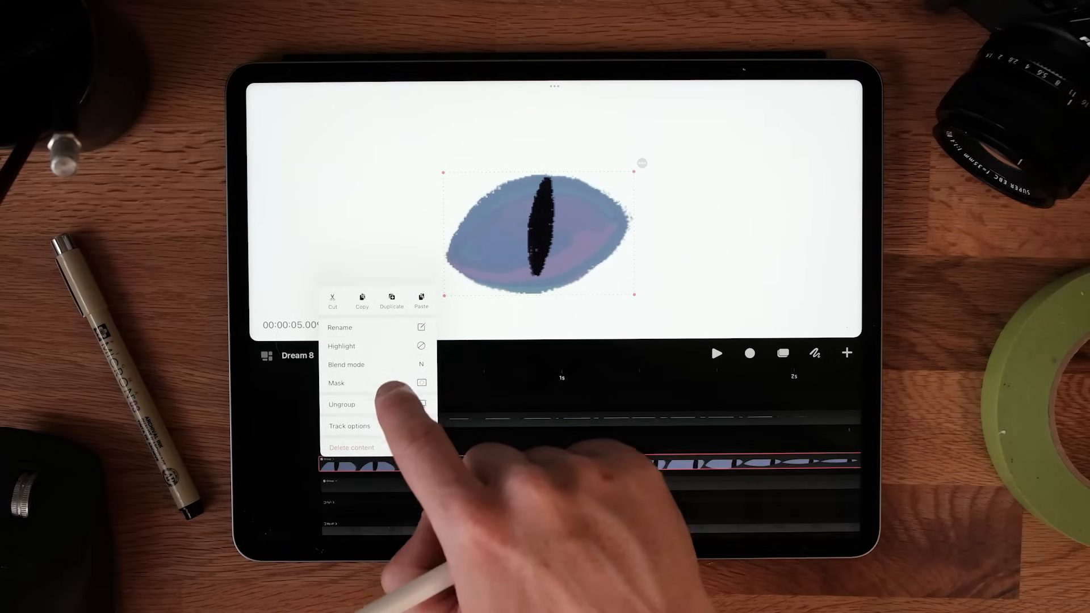
click(349, 426)
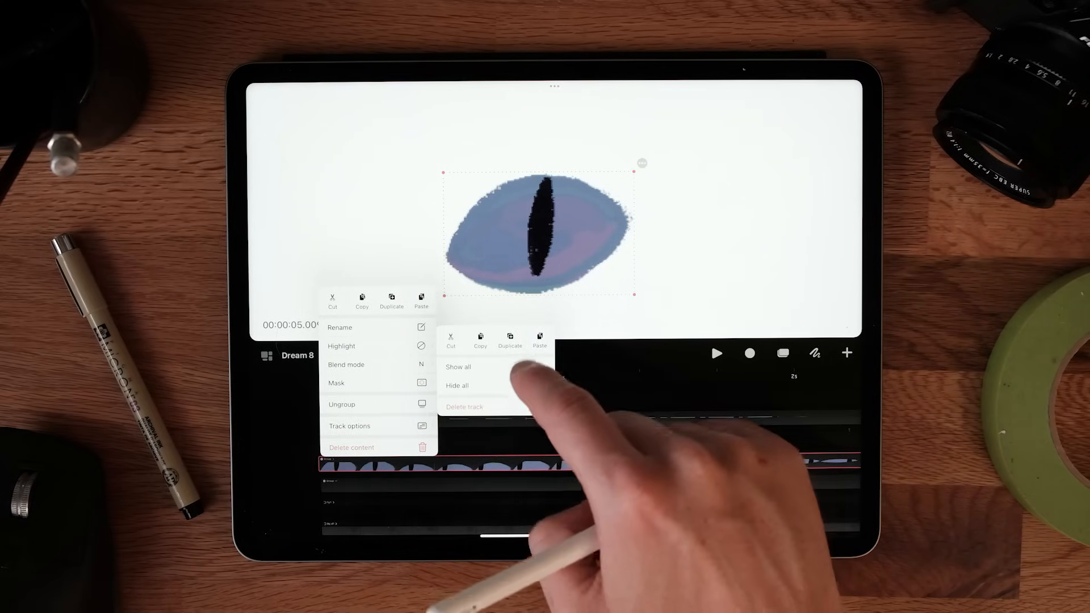